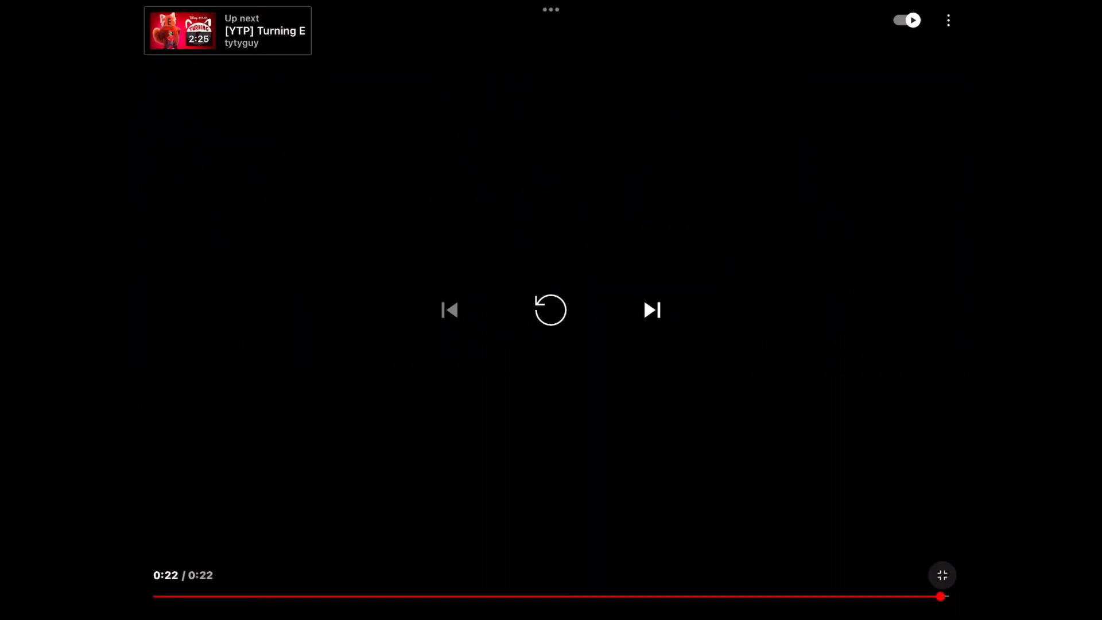
# Exit full screen to reveal the '20th Century Eduardo' watch page with comments and recommendations.
pyautogui.click(942, 575)
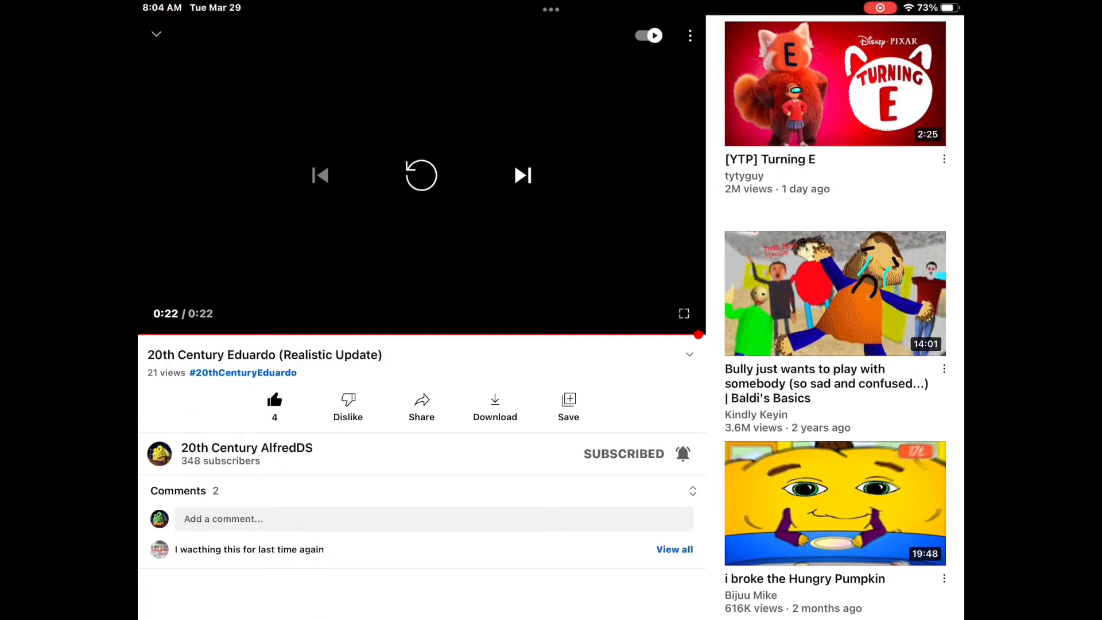